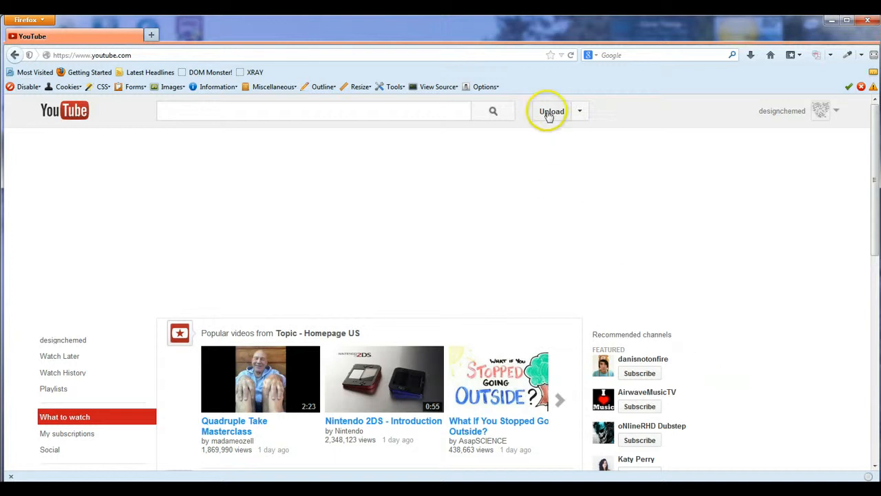
Go to the video upload page from the YouTube homepage.
{"action": "left_click", "coordinate": [550, 110]}
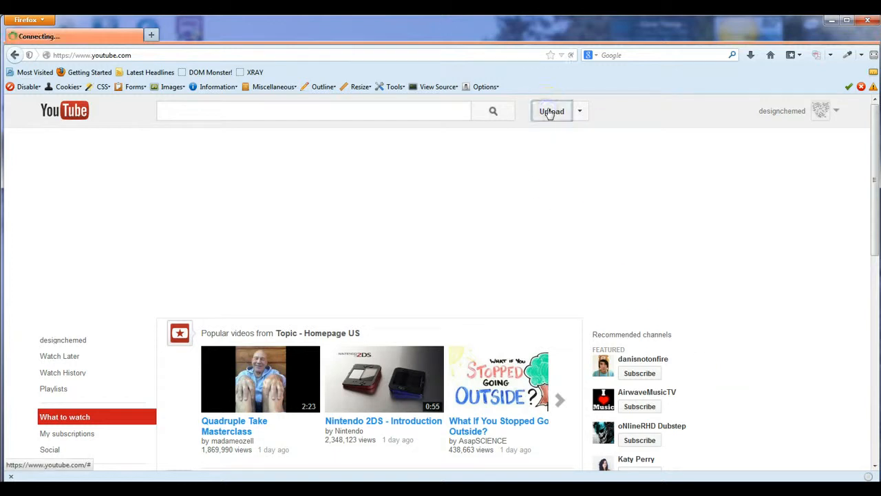
Reach the file-selection upload page, leaving the privacy option as Public.
{"action": "left_click", "coordinate": [551, 110]}
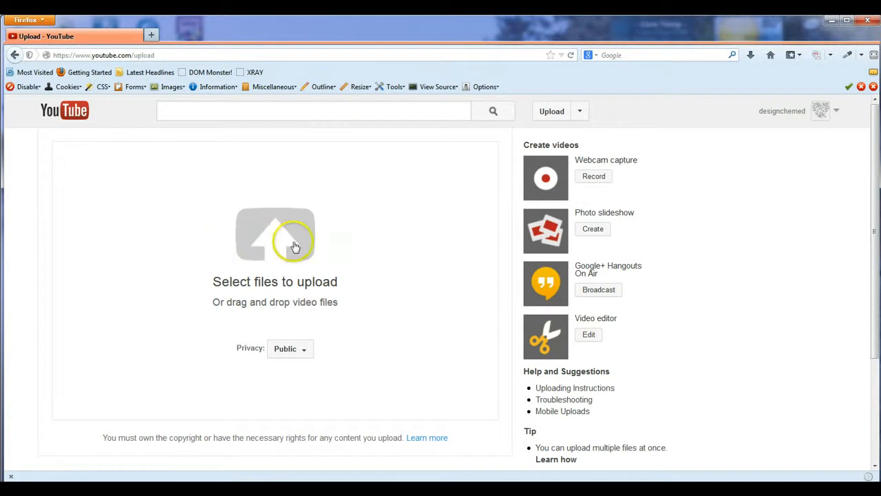
{"action": "mouse_move", "coordinate": [320, 382]}
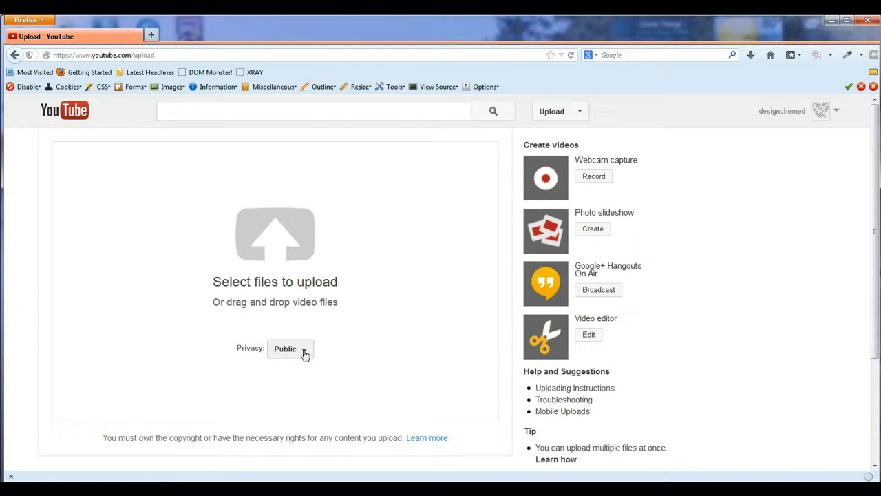
{"action": "left_click", "coordinate": [289, 348]}
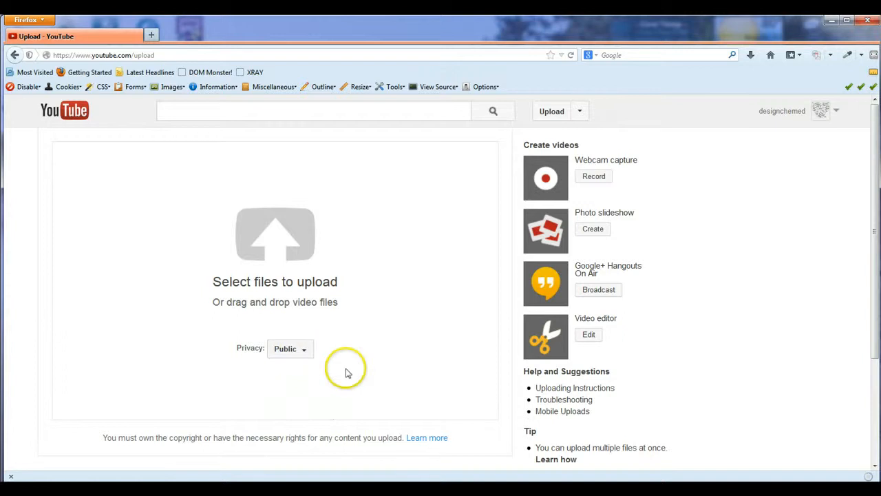
{"action": "mouse_move", "coordinate": [286, 276]}
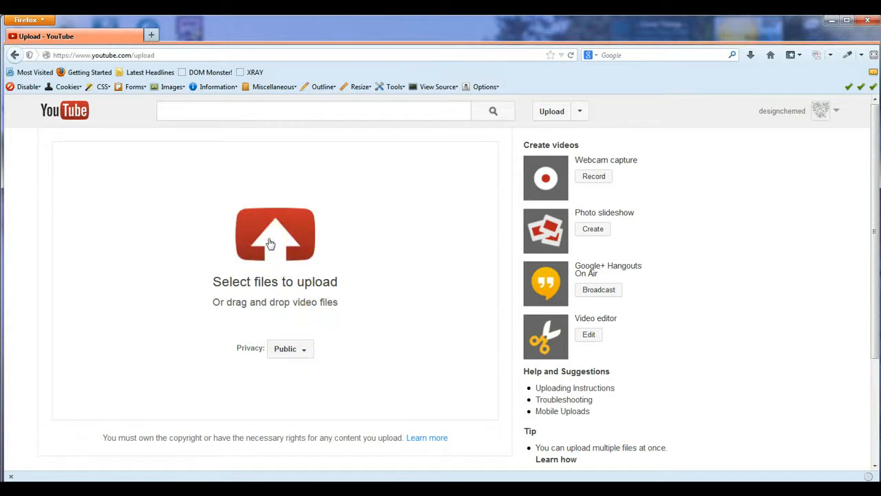
Choose 'How-to Find the URL' from ChemistryFiles > videos and start uploading it.
{"action": "left_click", "coordinate": [275, 234]}
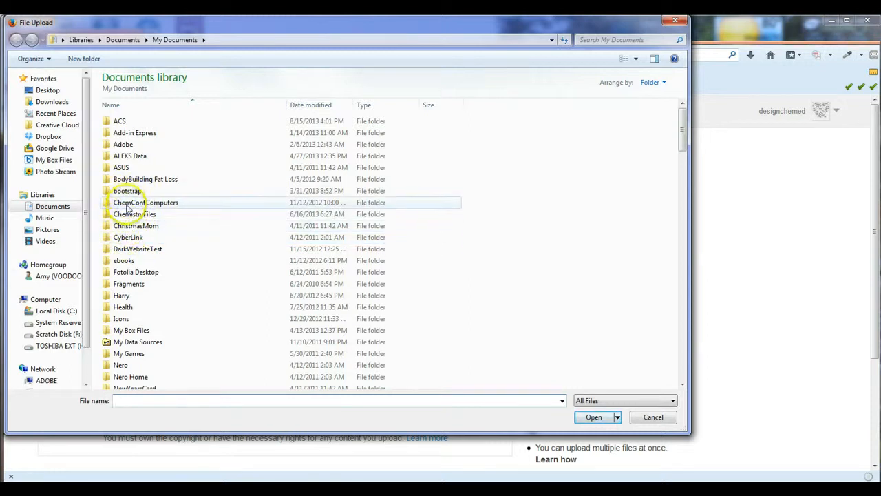
{"action": "double_click", "coordinate": [135, 213]}
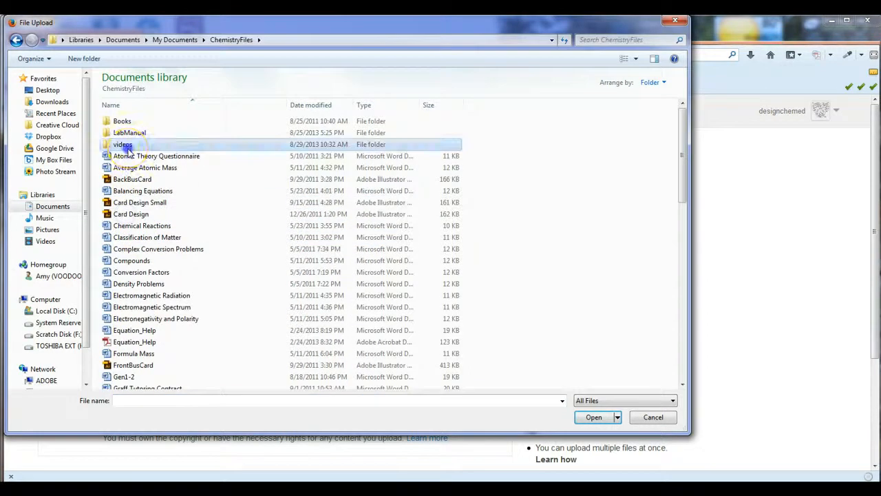
{"action": "double_click", "coordinate": [123, 144]}
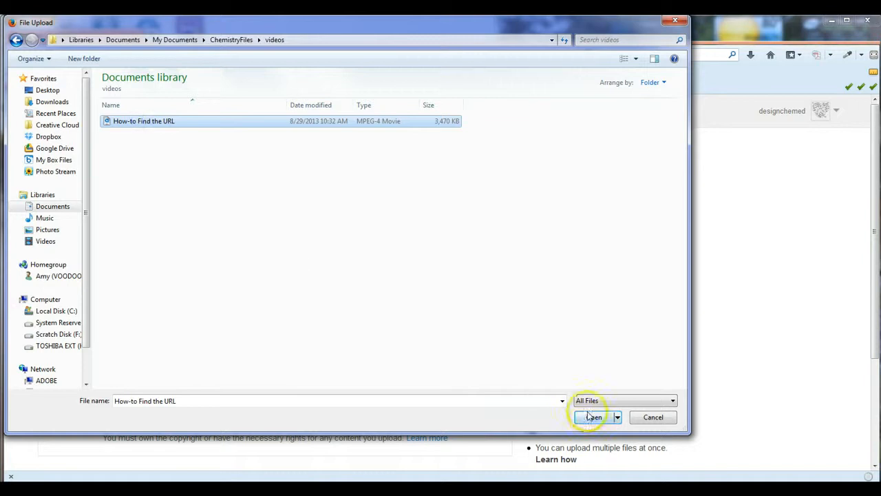
{"action": "left_click", "coordinate": [592, 416]}
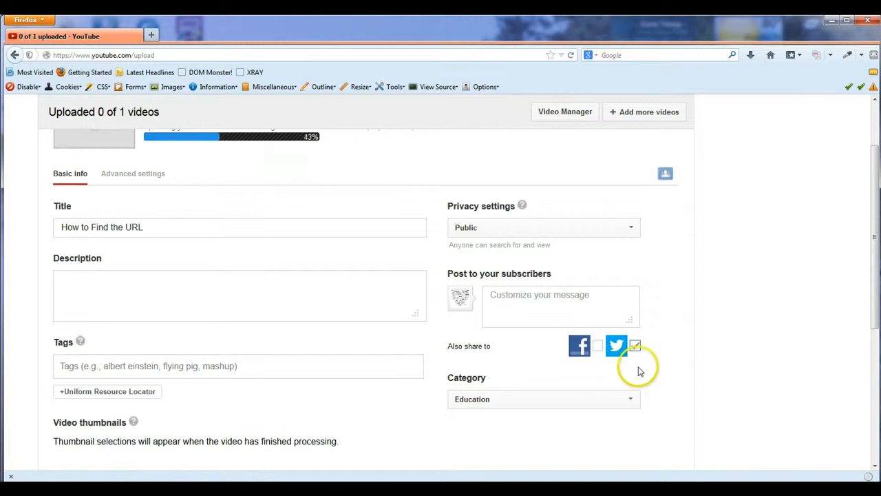
Fill the basic info with title 'How to Find the URL', Public, category Education.
{"action": "left_click", "coordinate": [634, 344]}
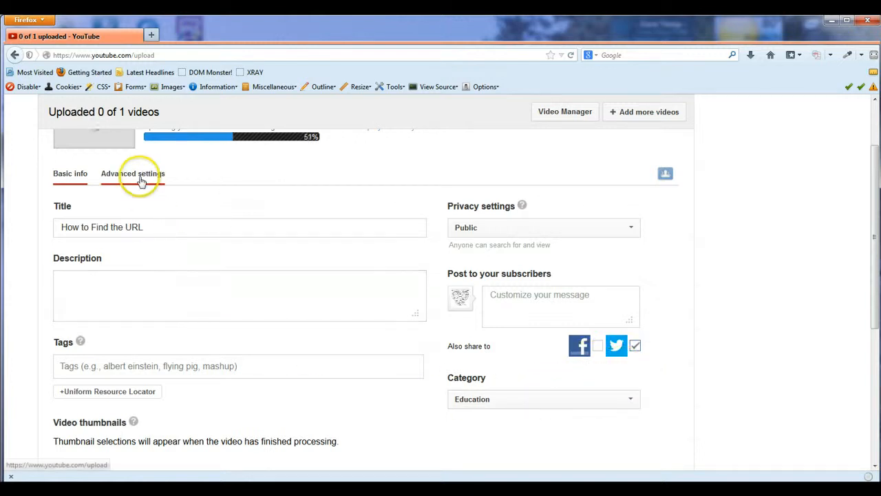
Review advanced settings with comments Approved, then return to basic info showing the youtu.be link.
{"action": "left_click", "coordinate": [132, 173]}
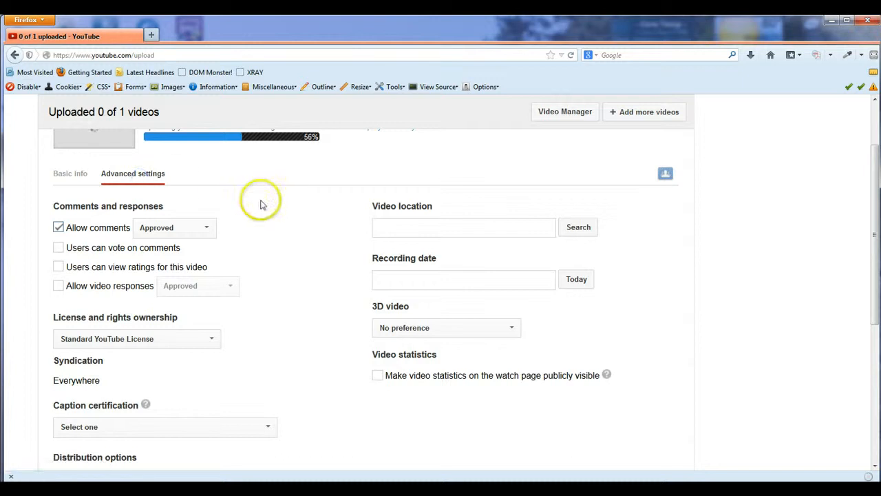
{"action": "mouse_move", "coordinate": [186, 269]}
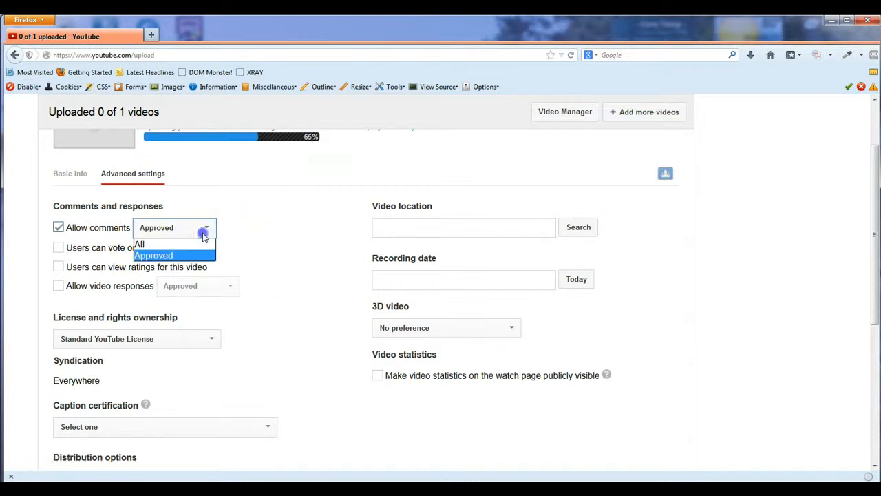
{"action": "mouse_move", "coordinate": [232, 232]}
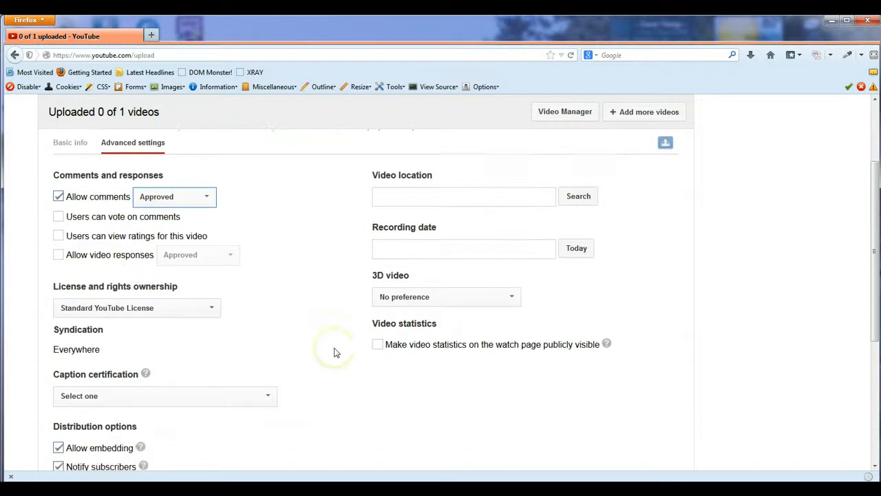
{"action": "scroll", "scroll_direction": "down", "scroll_amount": 3}
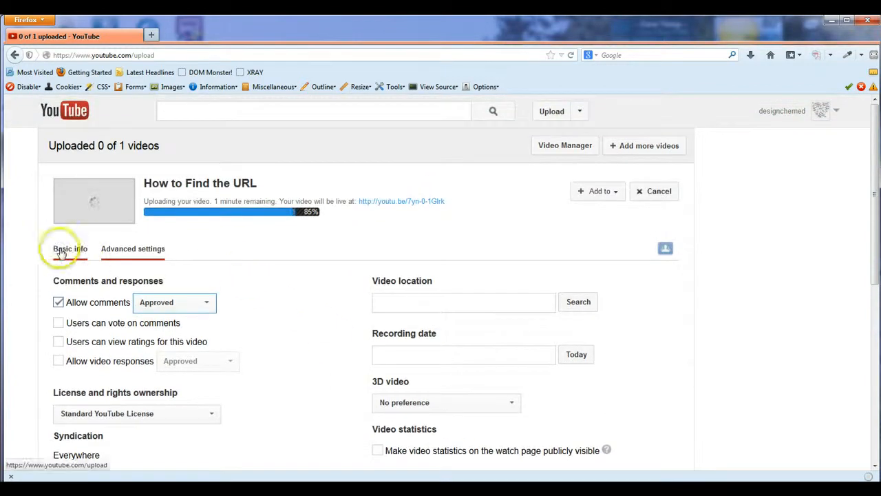
{"action": "left_click", "coordinate": [69, 248]}
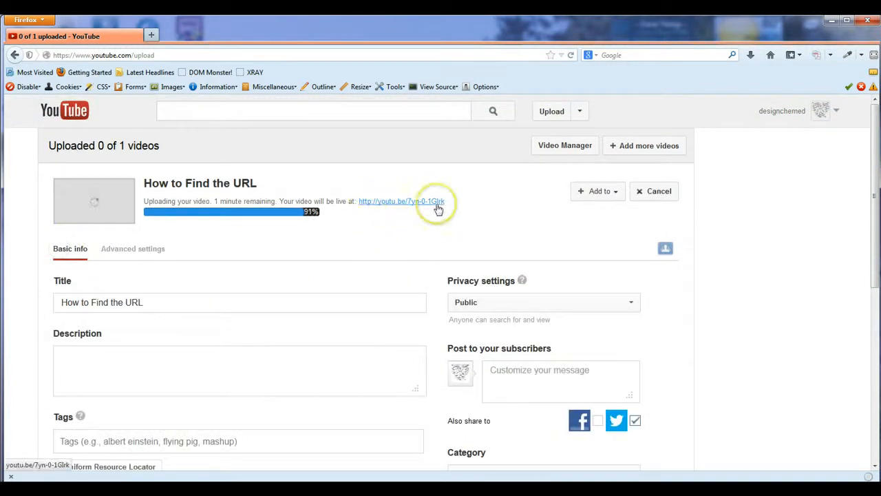